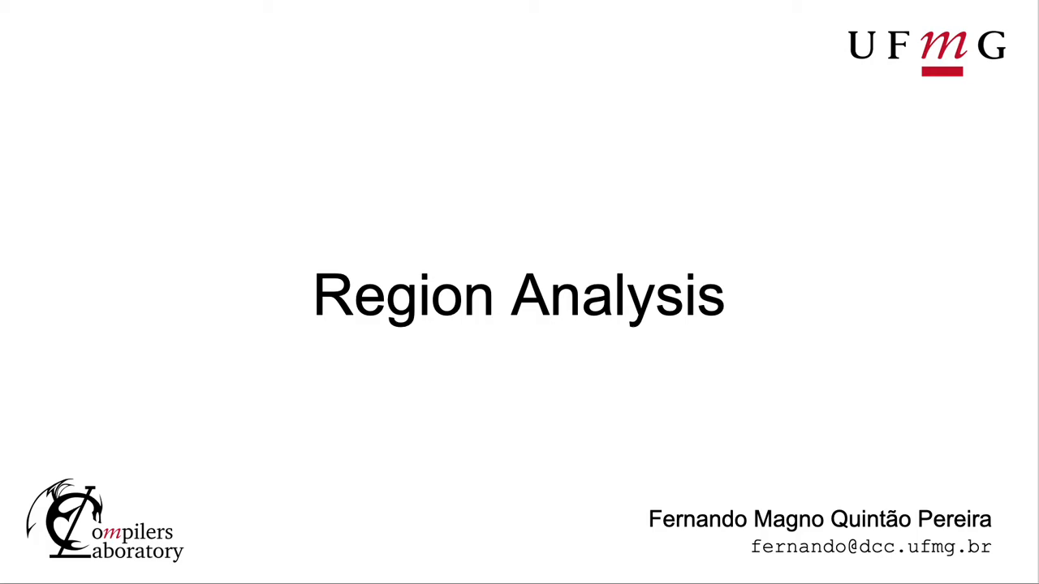
Advance from the Region Analysis title slide to the Regions control-flow graph slide.
key("Right")
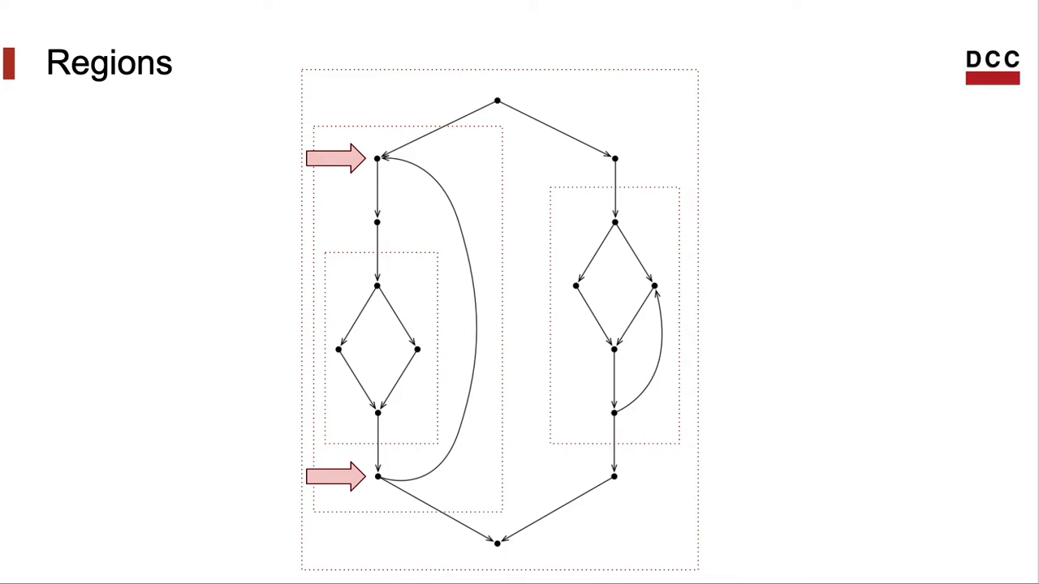
Show the Motivation slide with all four bullets and its citation revealed.
key("Right")
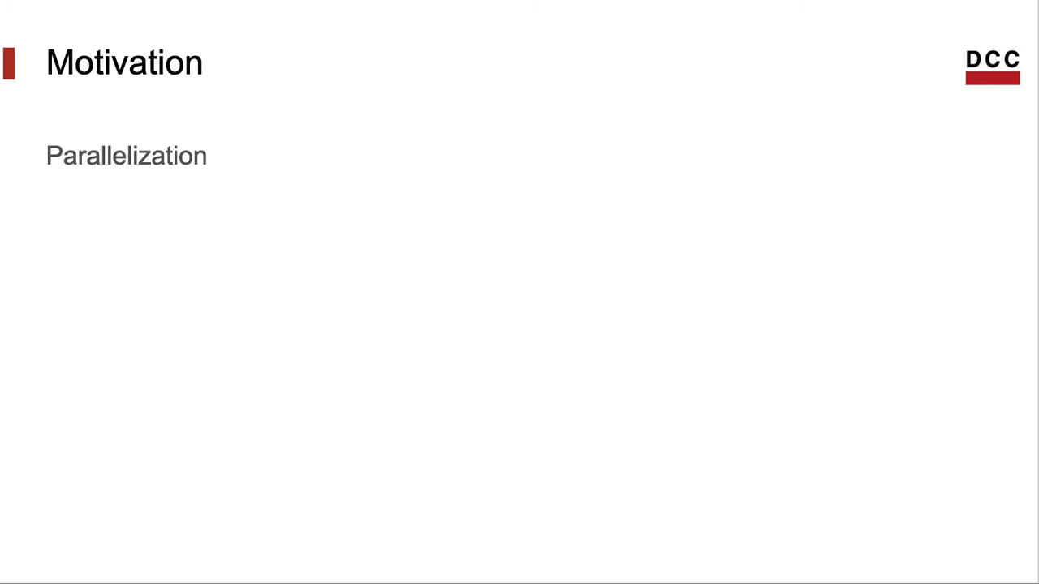
key("right")
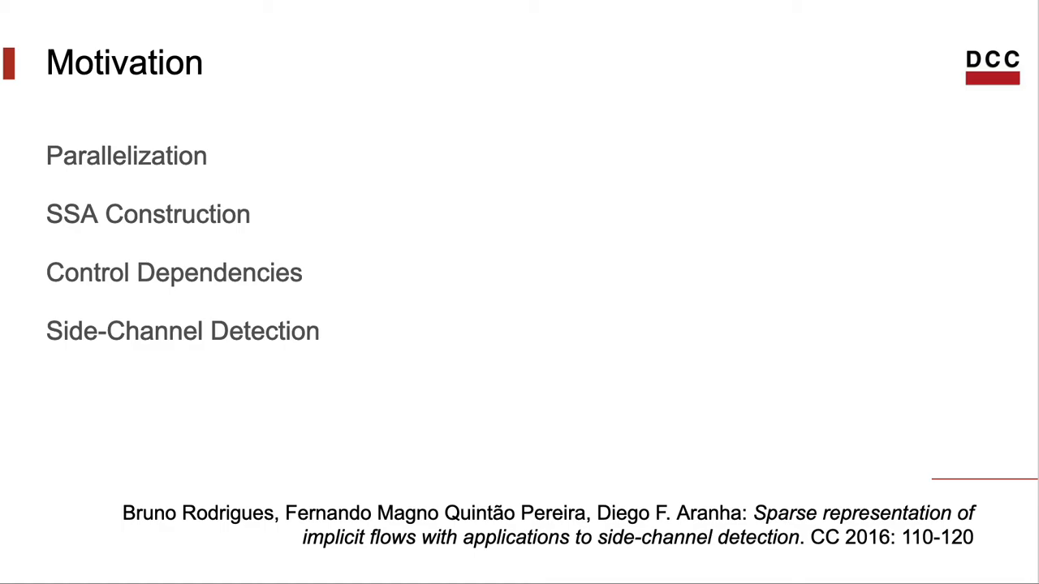
key("Right")
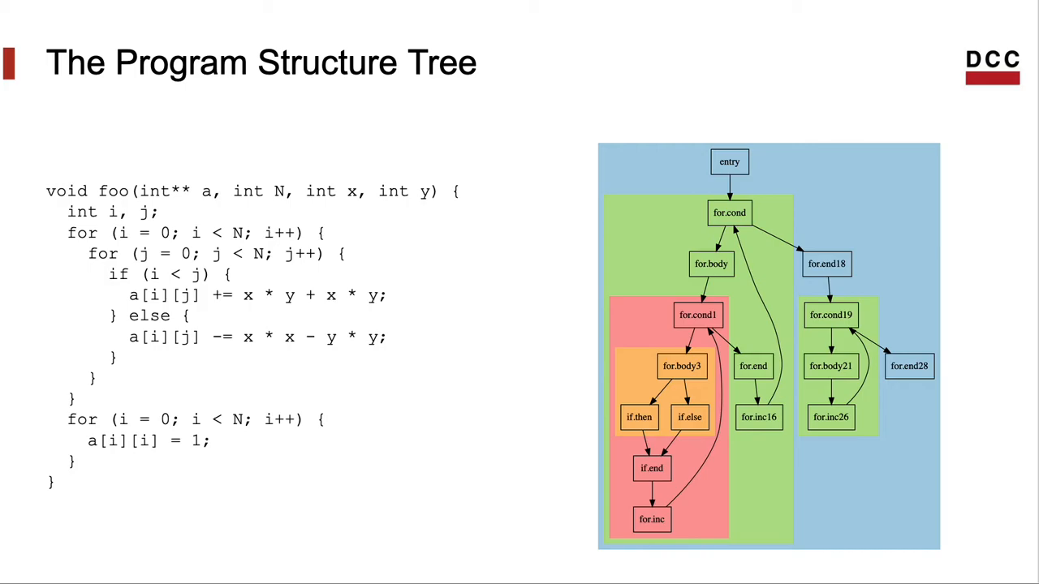
key("Right")
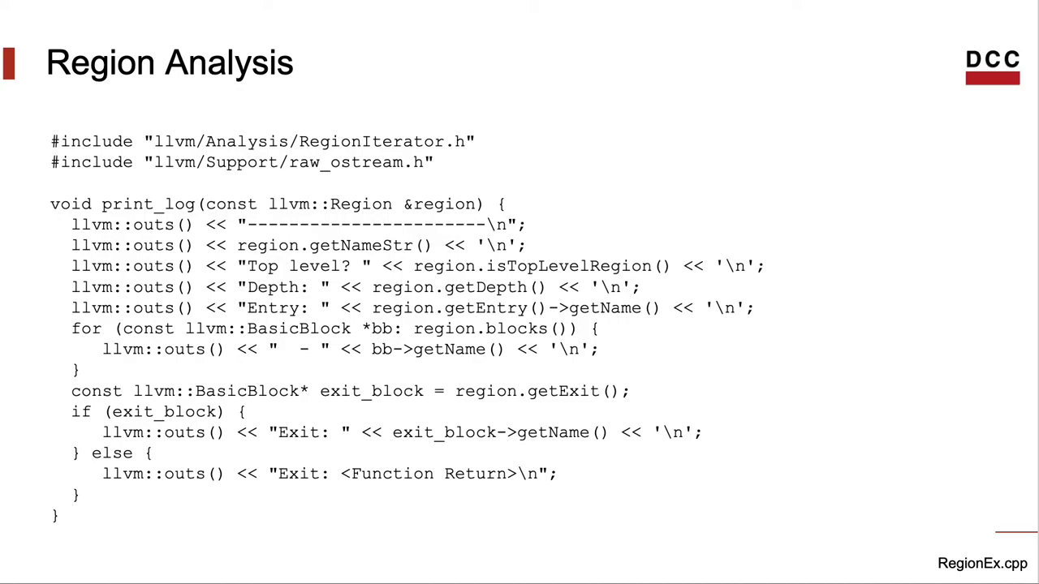
key("Right")
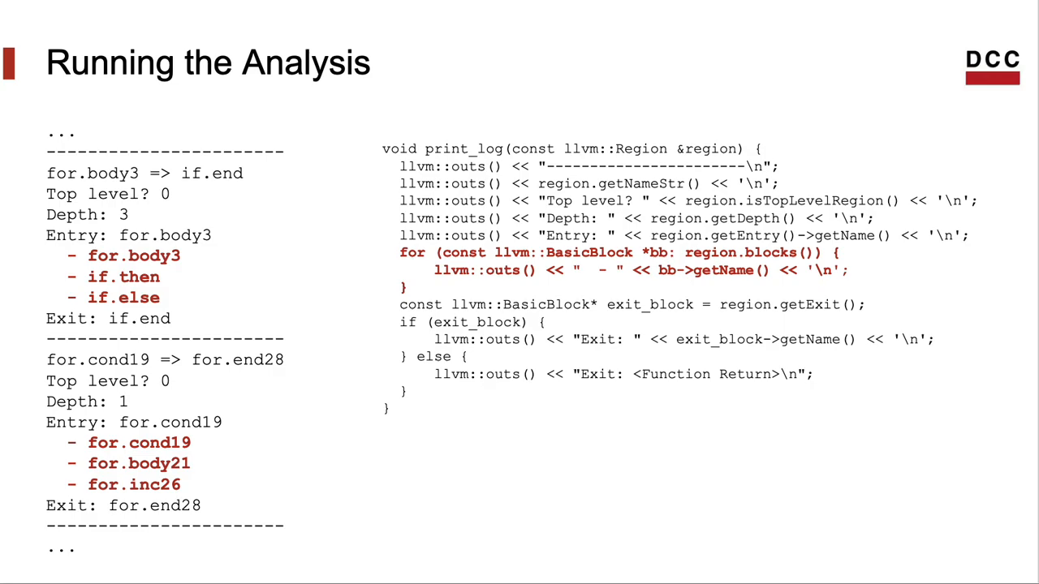
Advance from the sample output to the closing Contact & References slide.
key("Right")
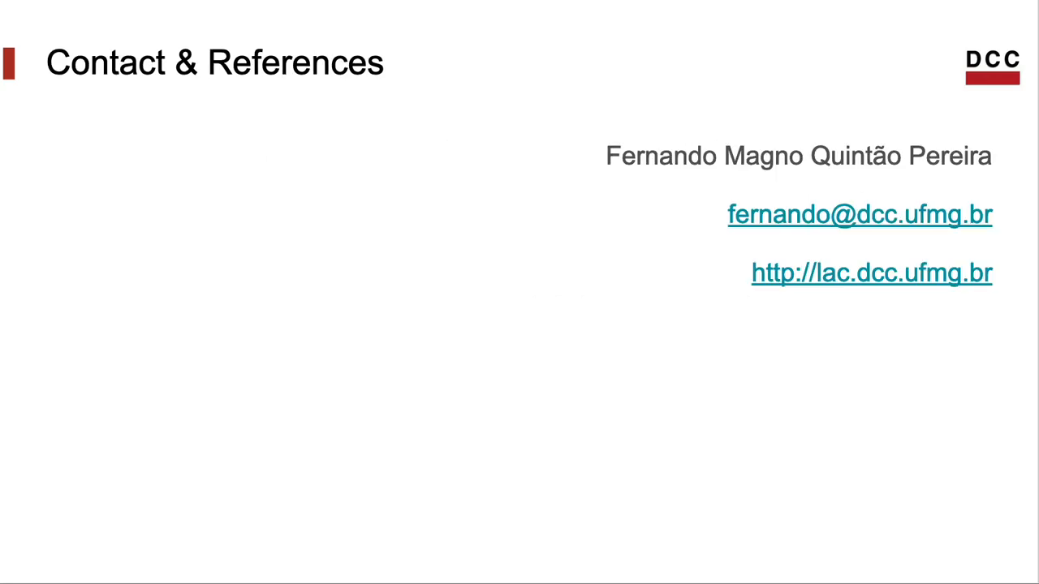